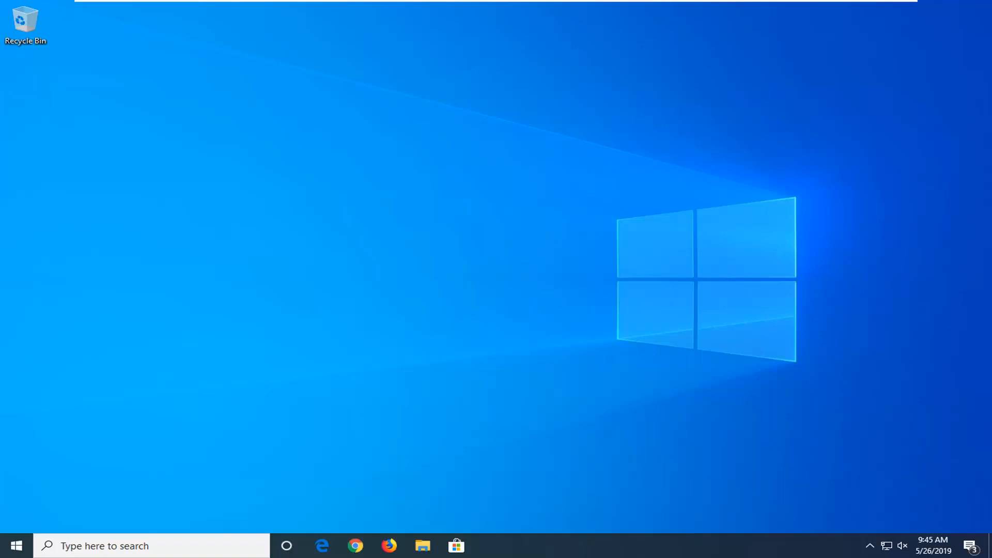
pyautogui.moveTo(733, 289)
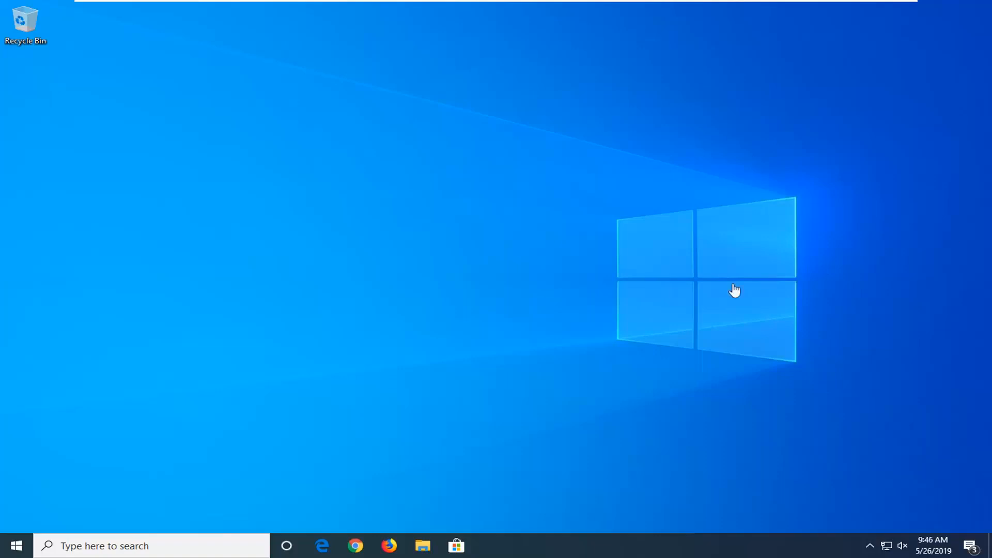
pyautogui.moveTo(411, 434)
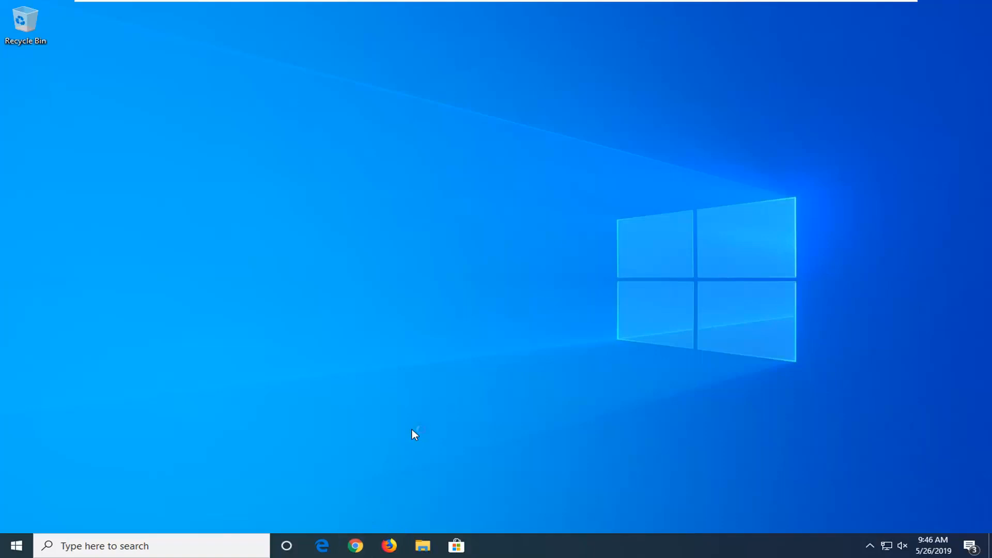
# Launch Google Chrome from its taskbar icon
pyautogui.click(355, 546)
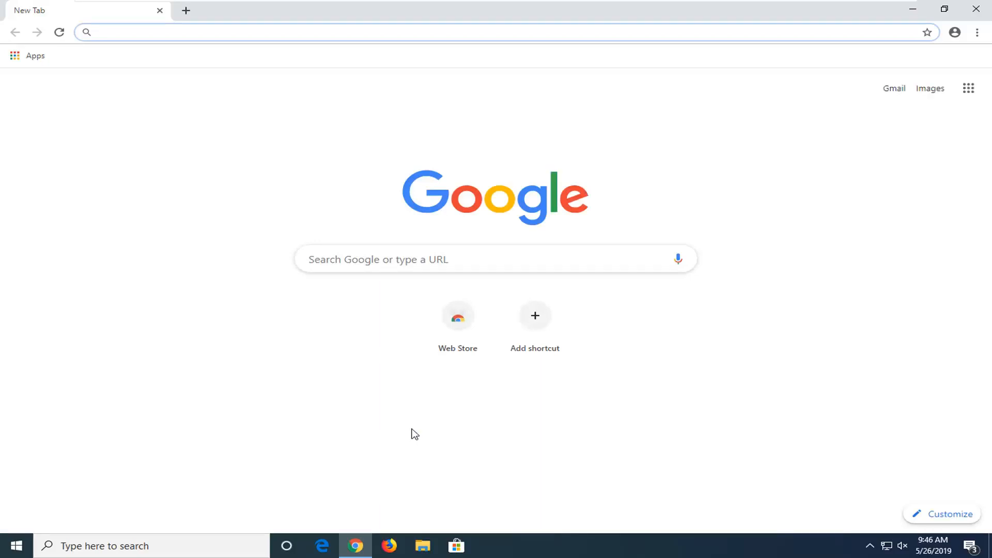
pyautogui.moveTo(882, 169)
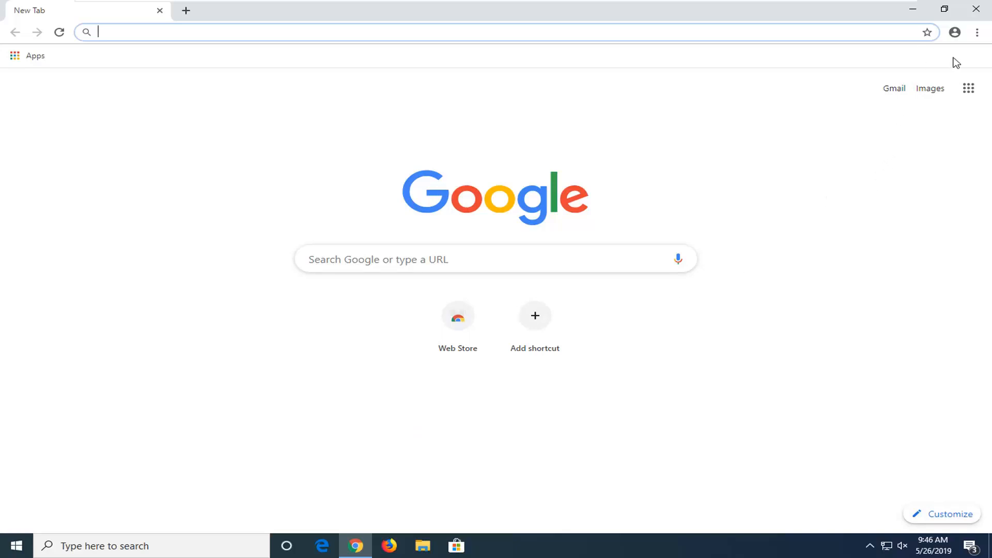
pyautogui.moveTo(977, 32)
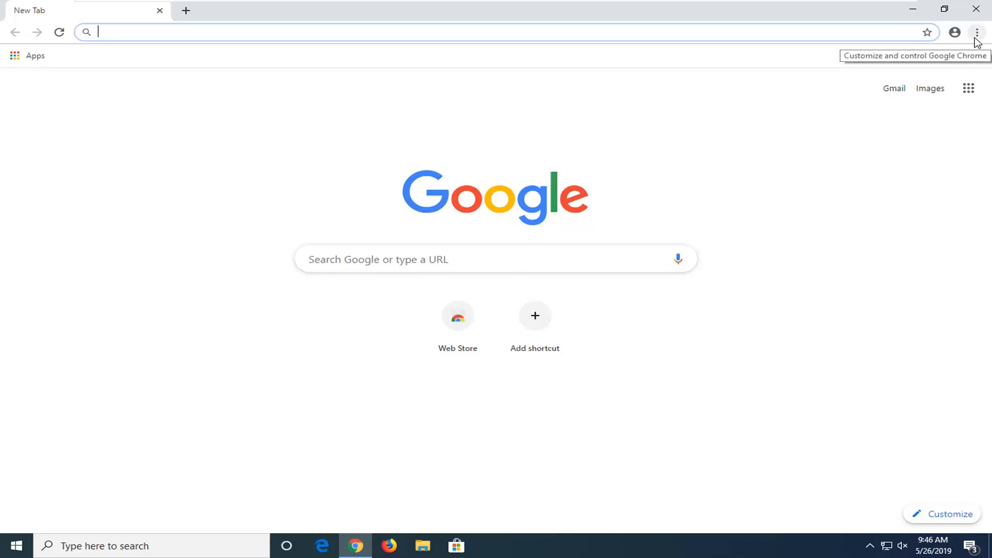
# Open Chrome's three-dot 'Customize and control Google Chrome' menu
pyautogui.click(976, 32)
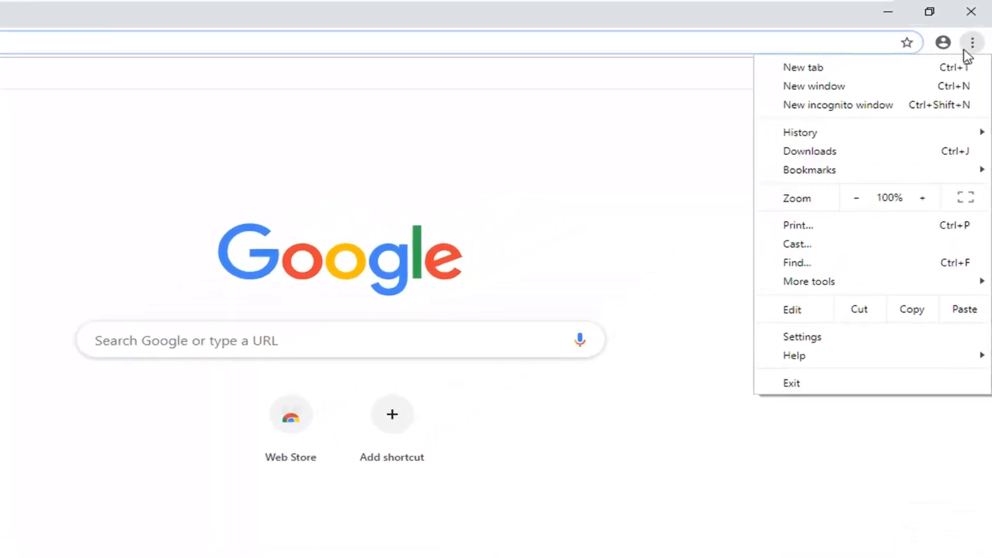
pyautogui.moveTo(820, 338)
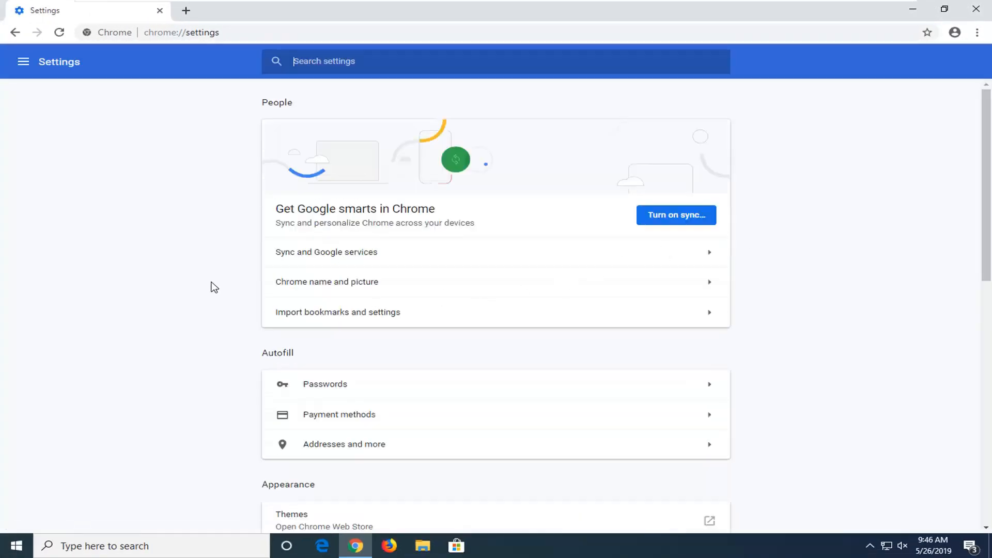
# Scroll the Settings page down past Search engine and Default browser to On startup
pyautogui.scroll(-3)
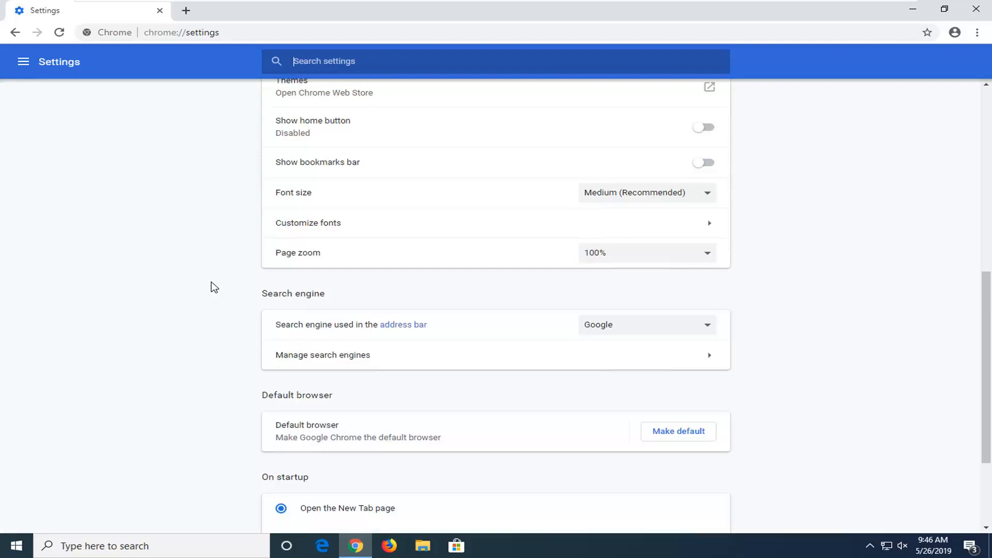
pyautogui.scroll(-3)
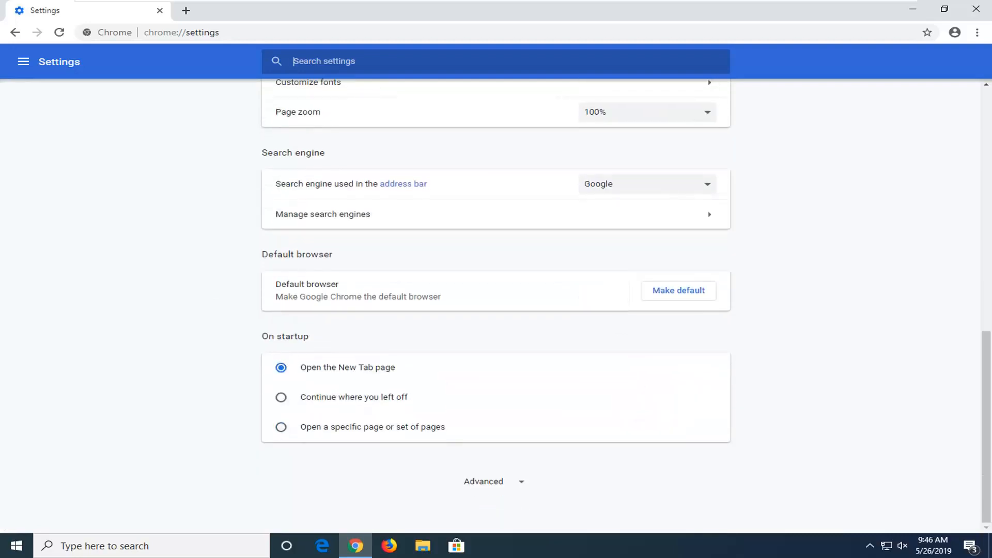
pyautogui.moveTo(302, 377)
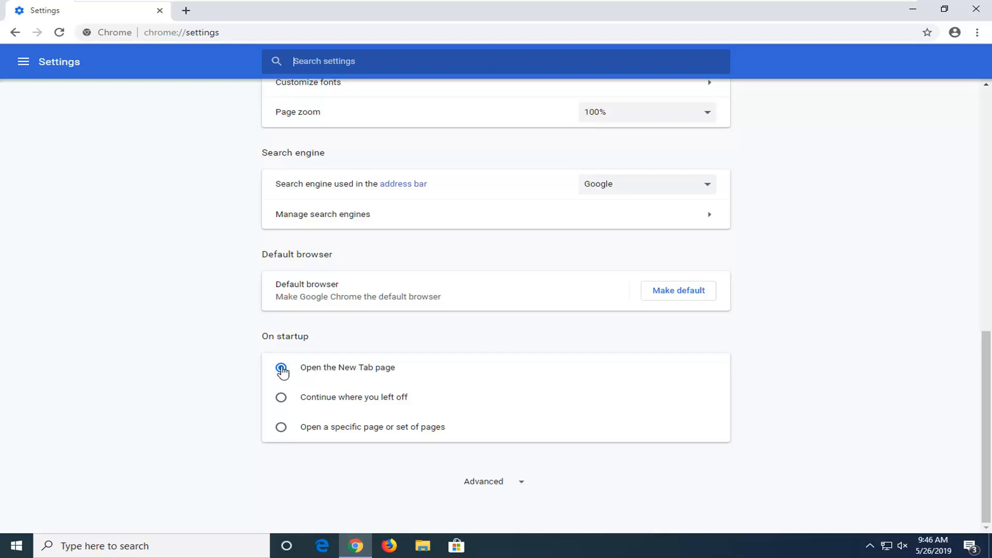
pyautogui.click(281, 367)
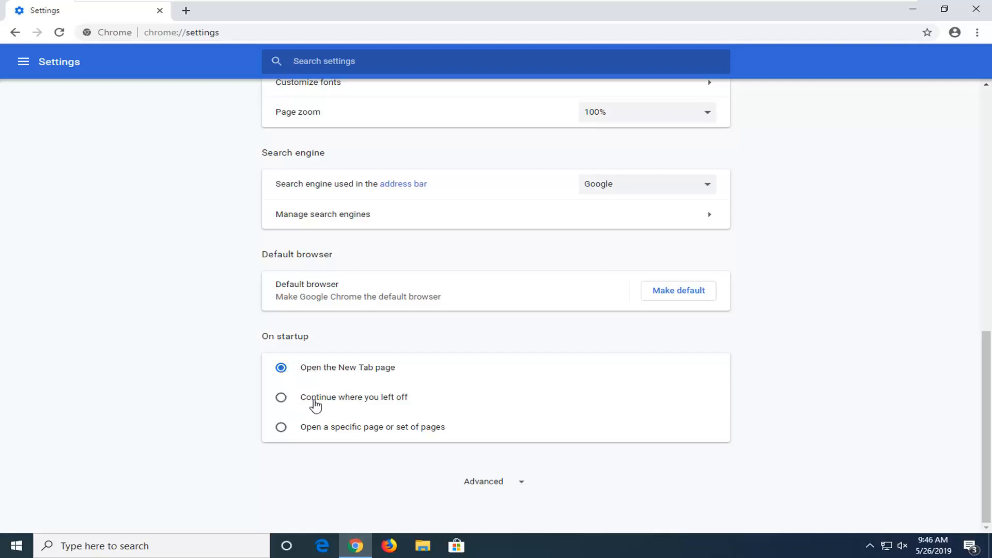
pyautogui.click(281, 397)
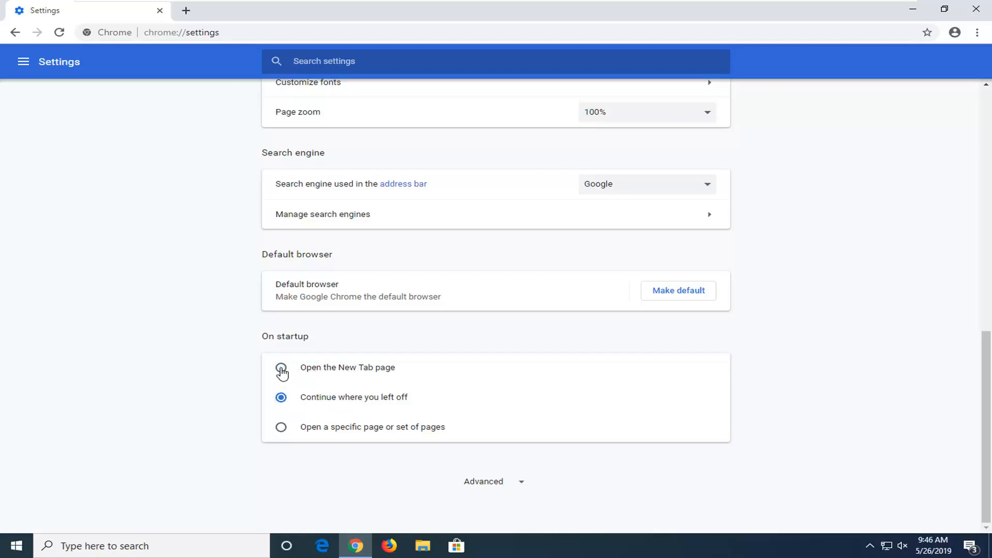
pyautogui.click(281, 367)
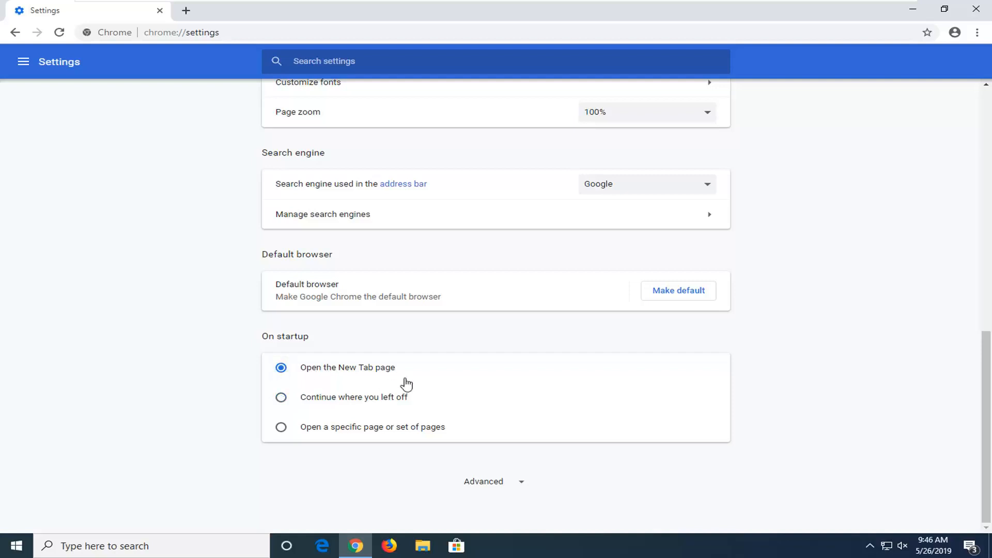
pyautogui.moveTo(169, 346)
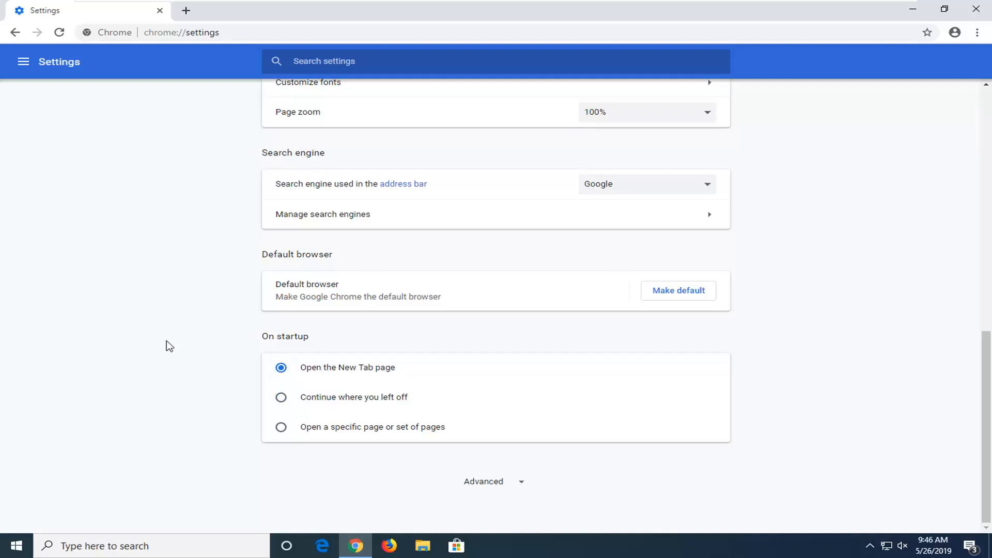
pyautogui.moveTo(281, 367)
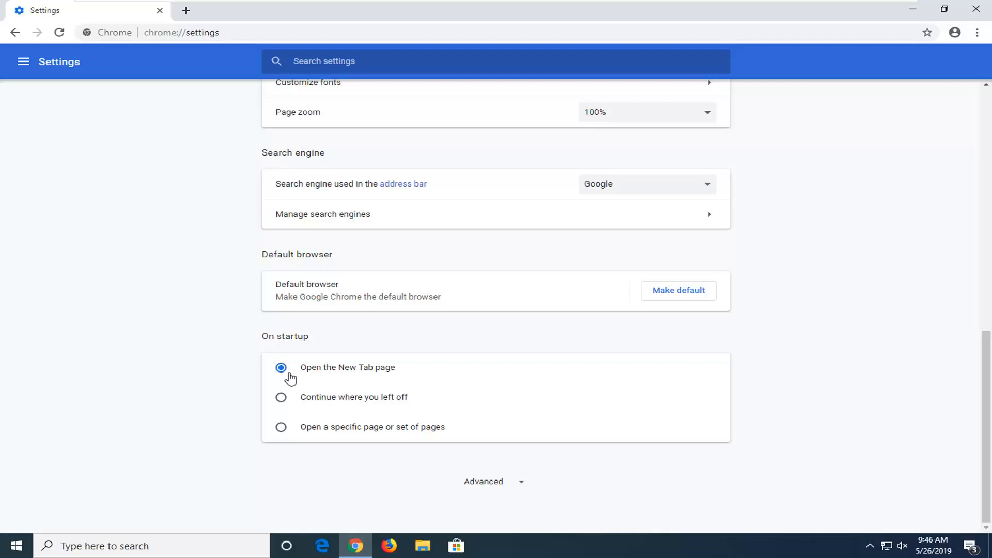
pyautogui.moveTo(727, 34)
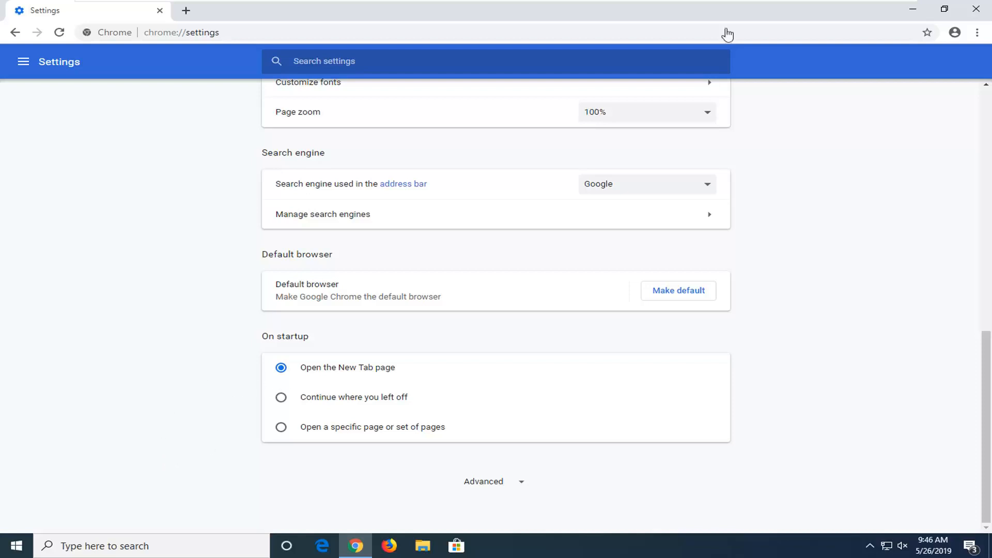